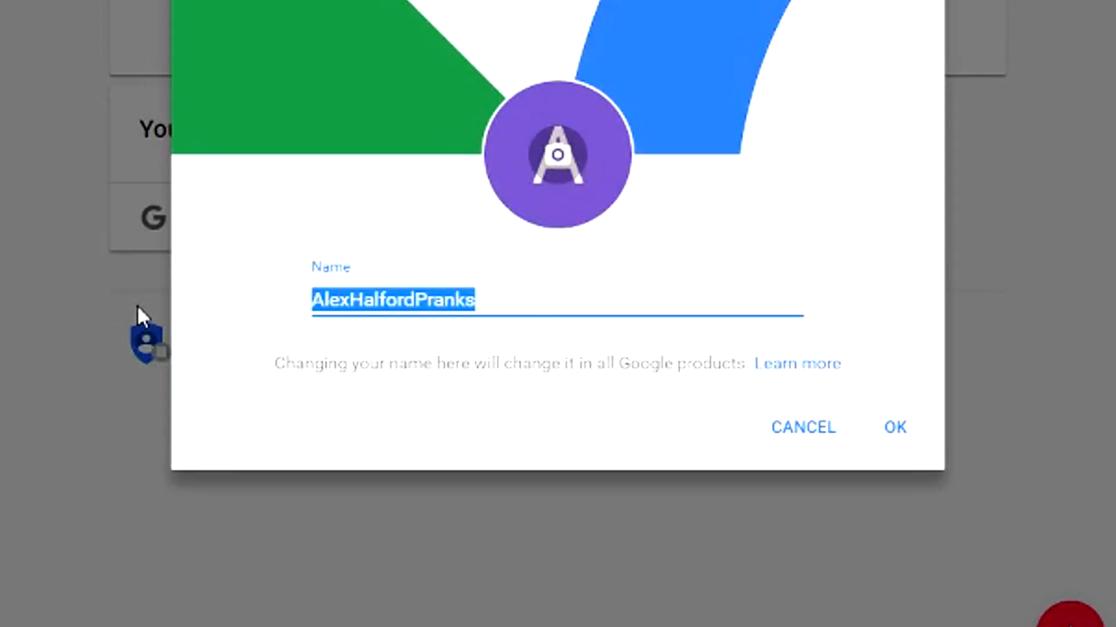
Enter 'Test Channel' as the account name in the About me dialog and confirm
{"action": "type", "text": "Test CHannel"}
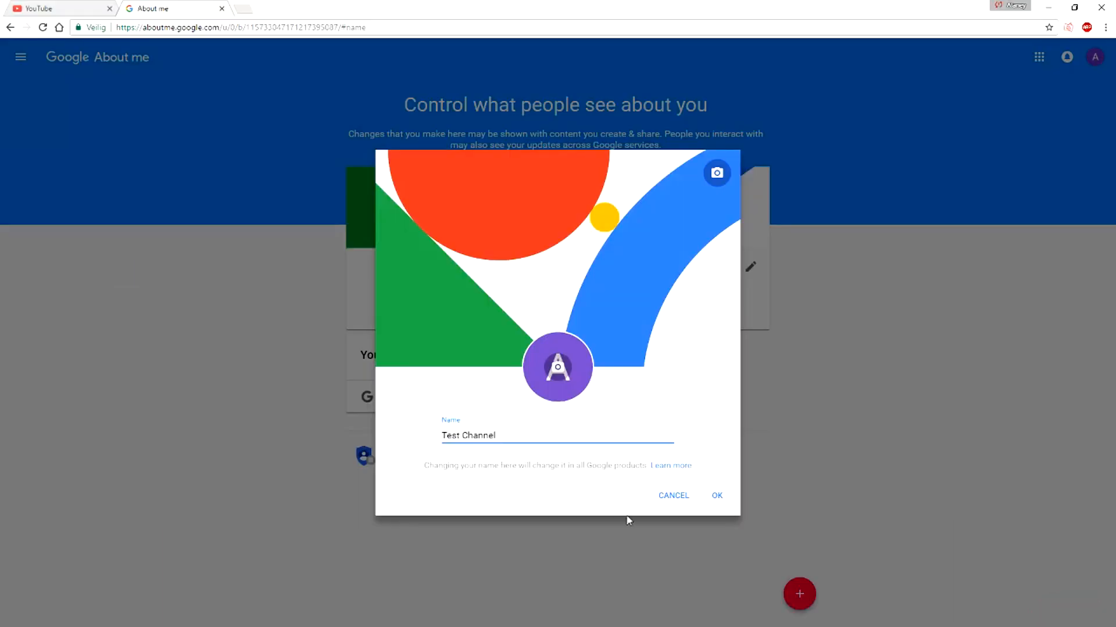
{"action": "left_click", "coordinate": [716, 496]}
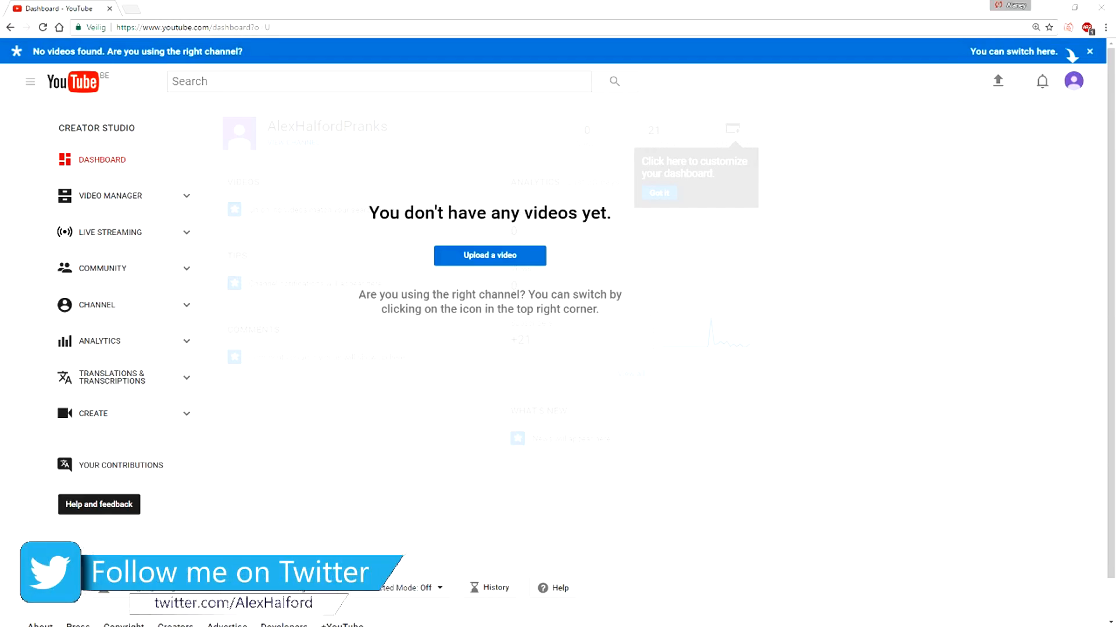
{"action": "mouse_move", "coordinate": [592, 174]}
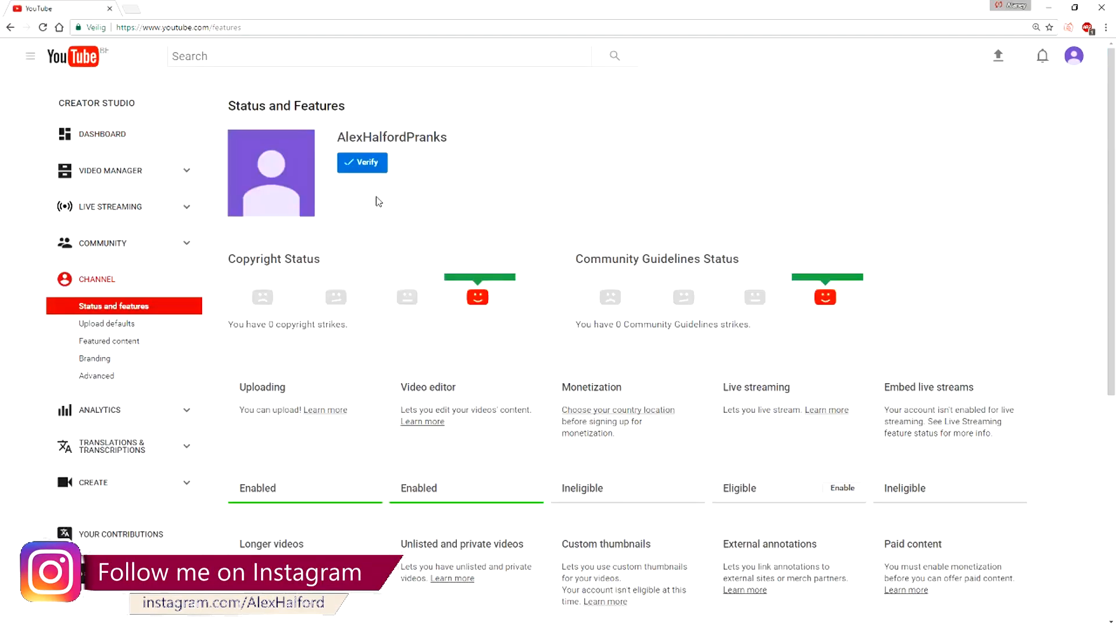
Open the AlexHalfordPranks public channel page from Status and features
{"action": "left_click", "coordinate": [270, 172]}
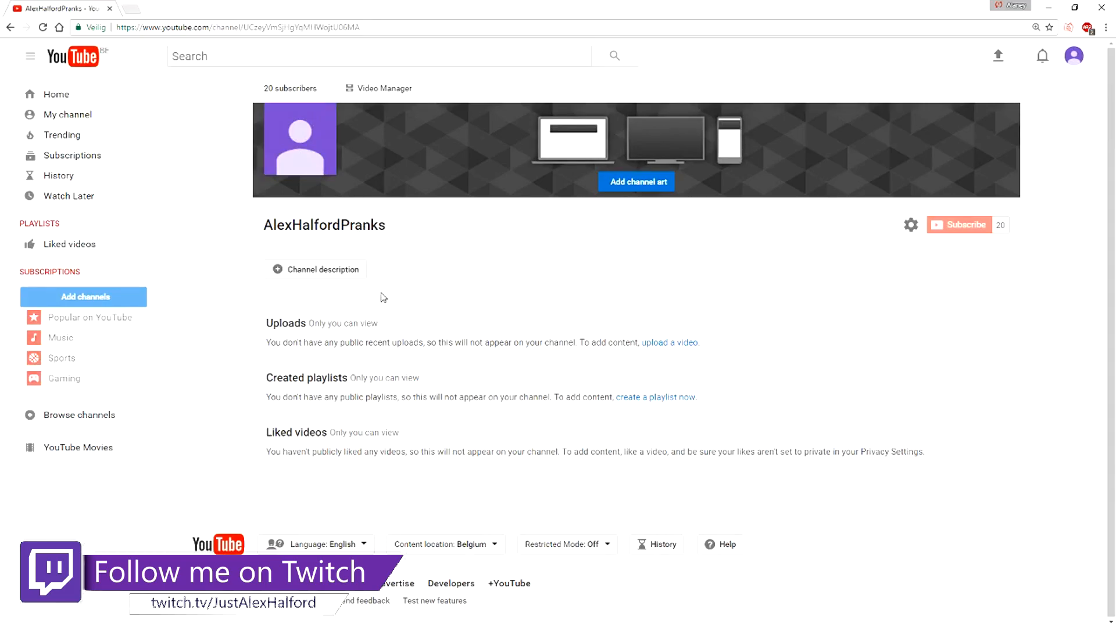
Go to YouTube account settings overview via the avatar menu
{"action": "left_click", "coordinate": [1074, 55]}
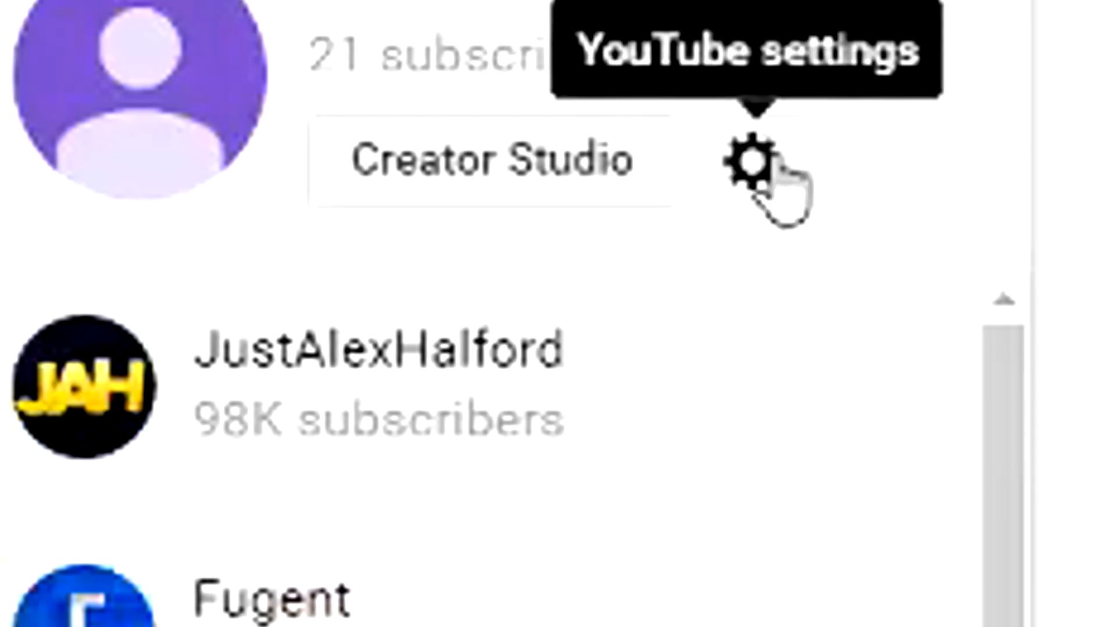
{"action": "left_click", "coordinate": [747, 164]}
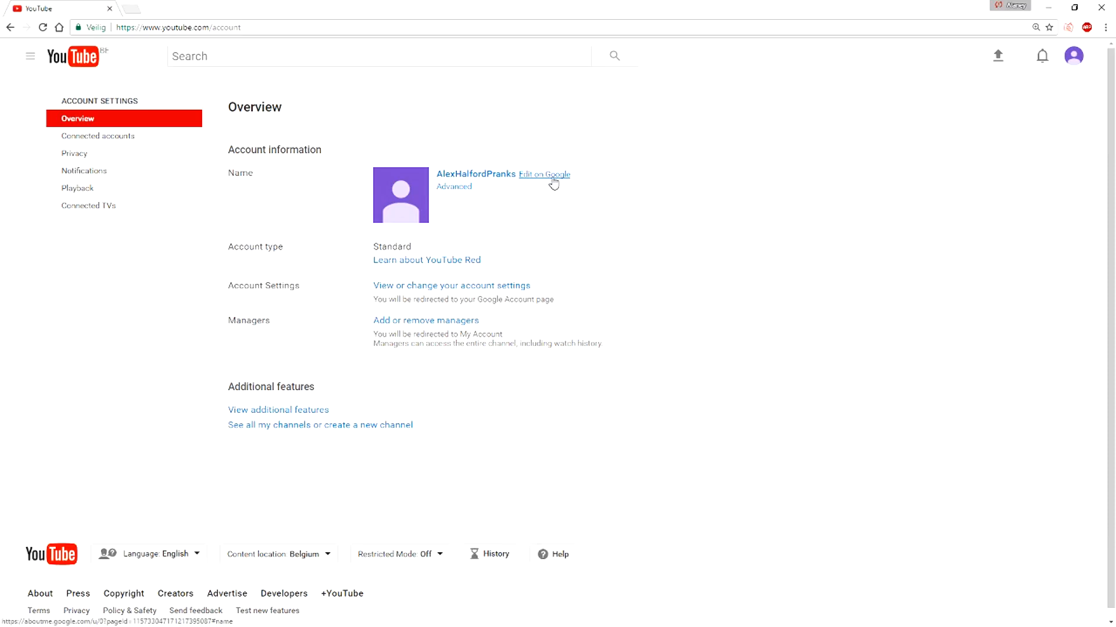
Edit the name on Google, replacing AlexHalfordPranks with 'Test Channel', and submit
{"action": "left_click", "coordinate": [546, 174]}
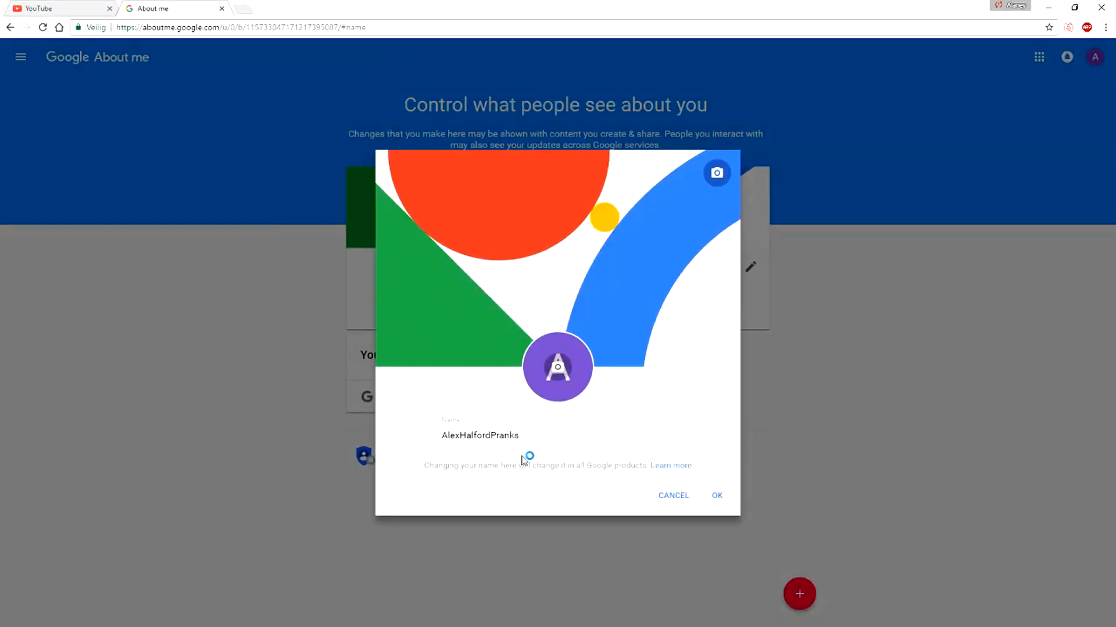
{"action": "left_click", "coordinate": [545, 434]}
{"action": "type", "text": "Test CH"}
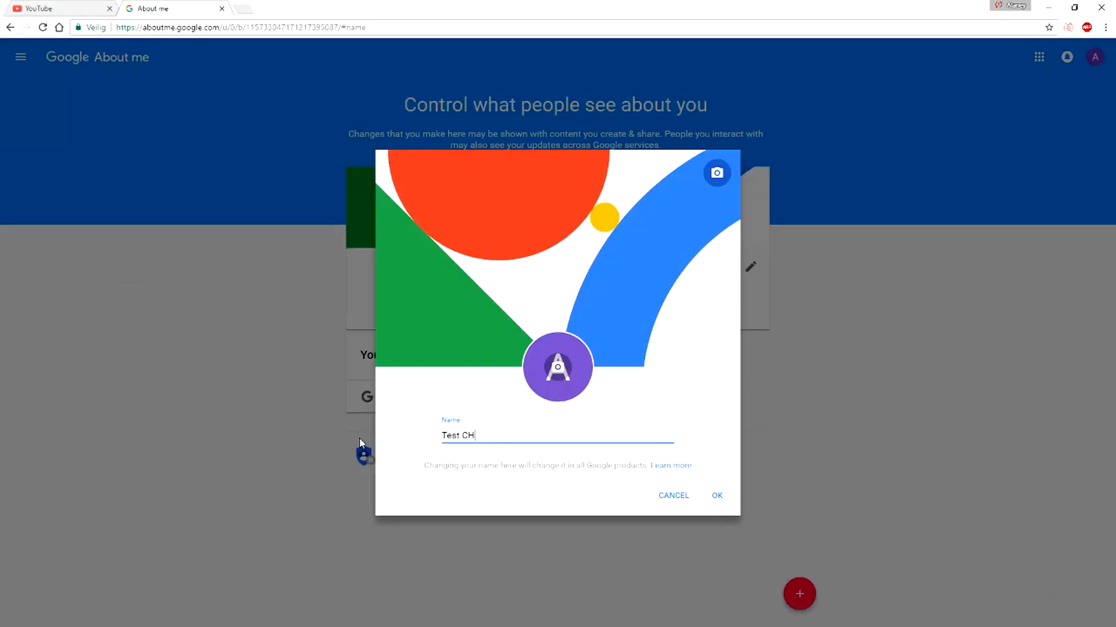
{"action": "type", "text": "annel"}
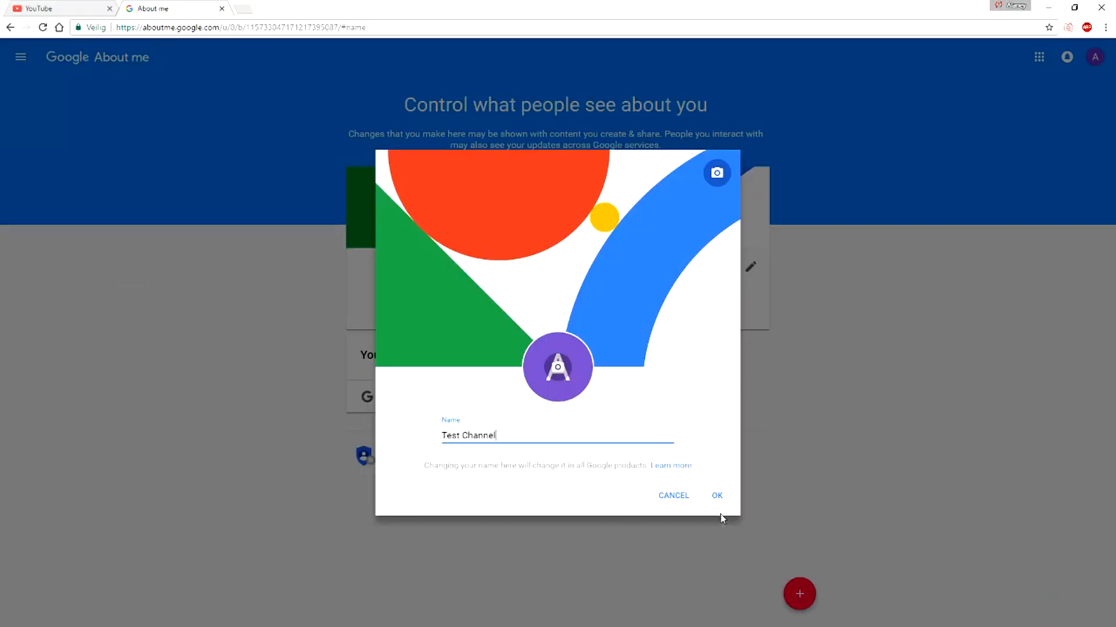
{"action": "left_click", "coordinate": [717, 496]}
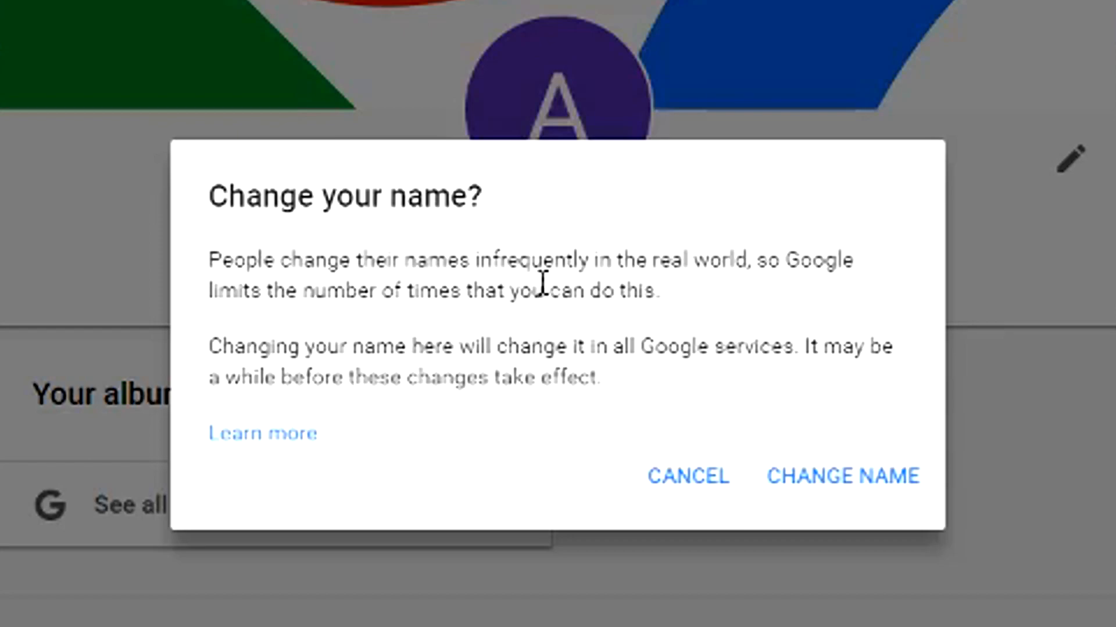
{"action": "mouse_move", "coordinate": [567, 377]}
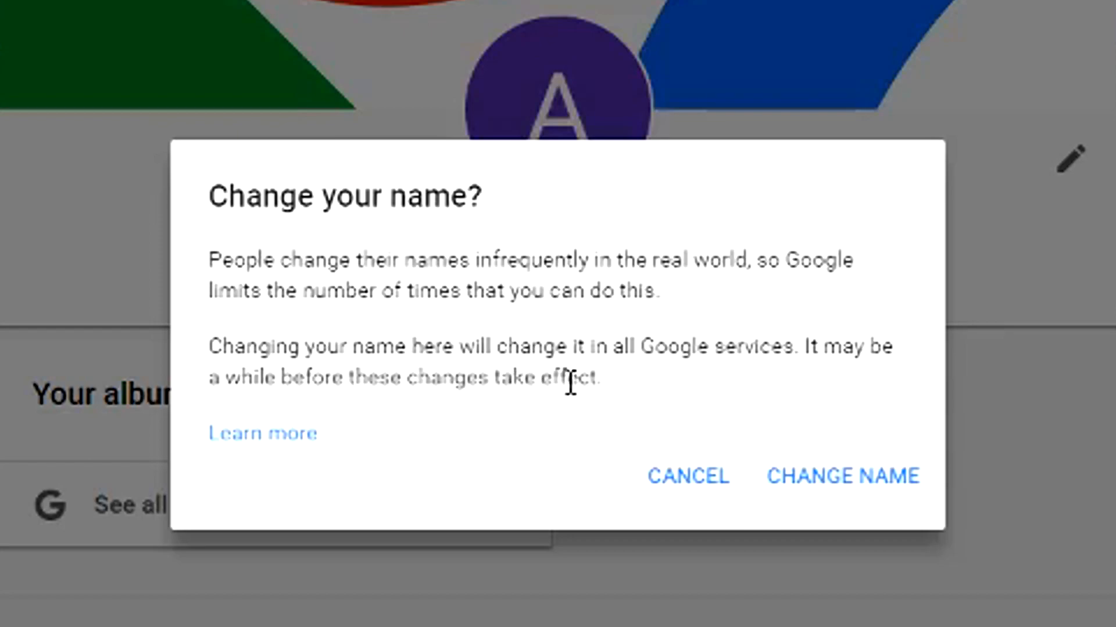
{"action": "mouse_move", "coordinate": [669, 299]}
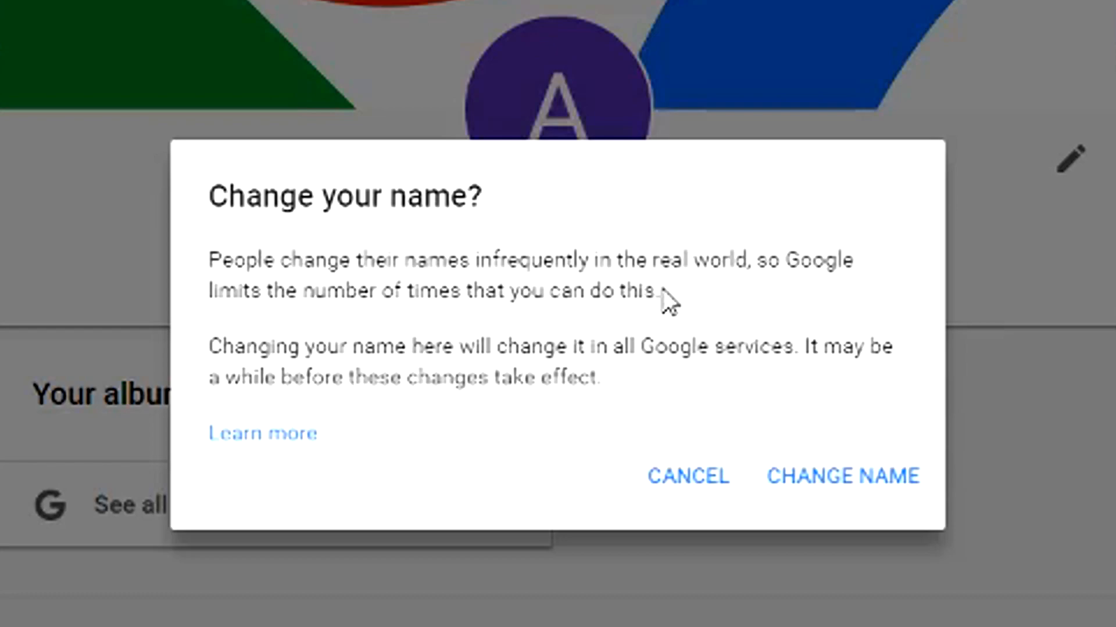
{"action": "mouse_move", "coordinate": [840, 550]}
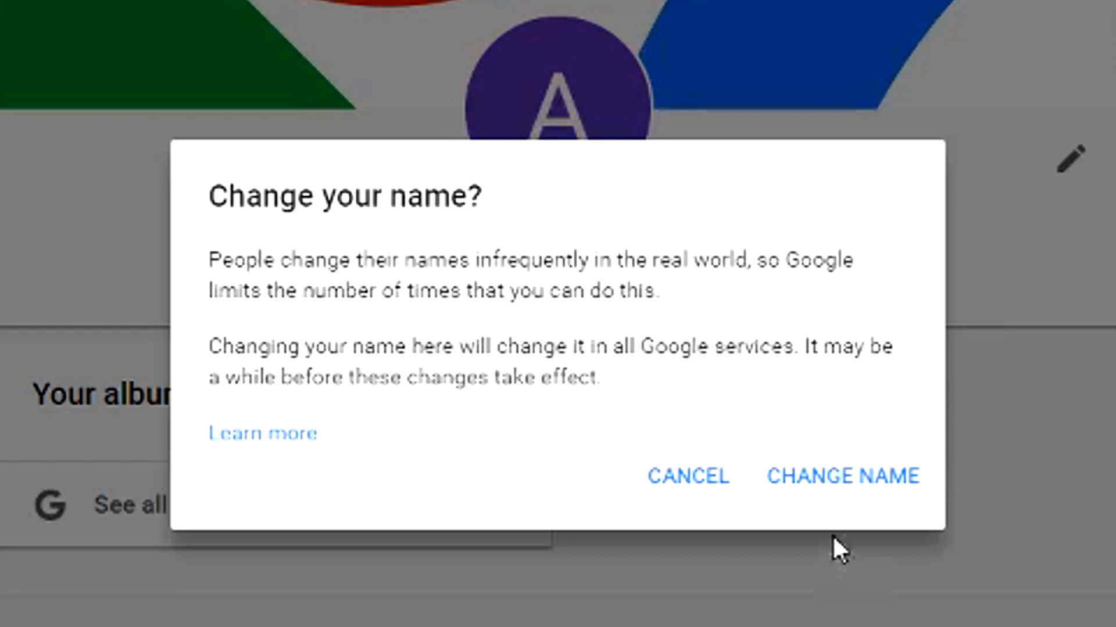